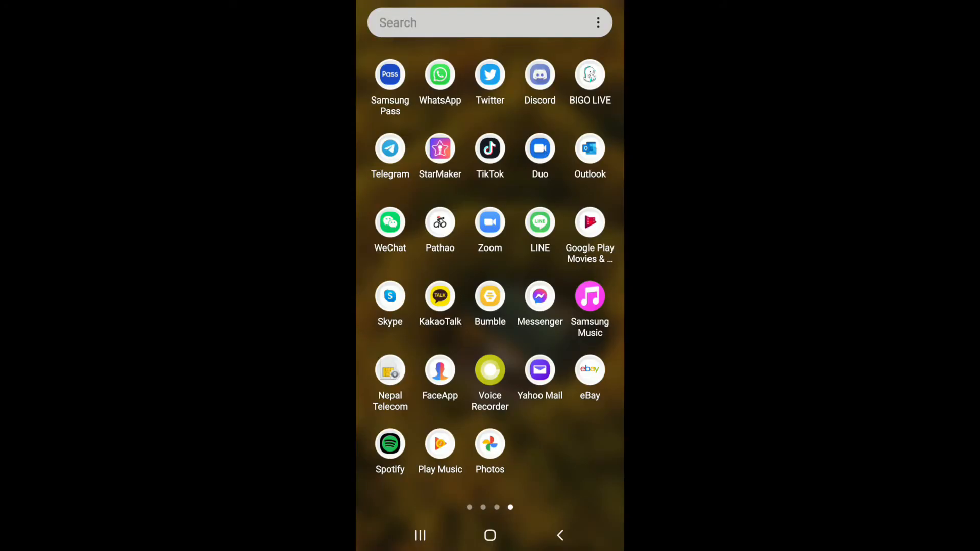
- Launch KakaoTalk and bring up my own profile card from the More tab
click(440, 296)
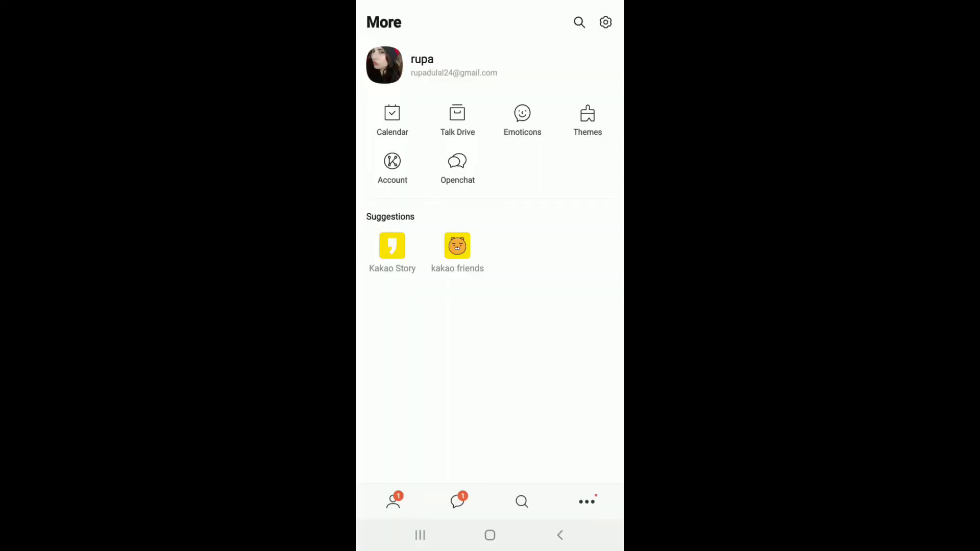
click(384, 64)
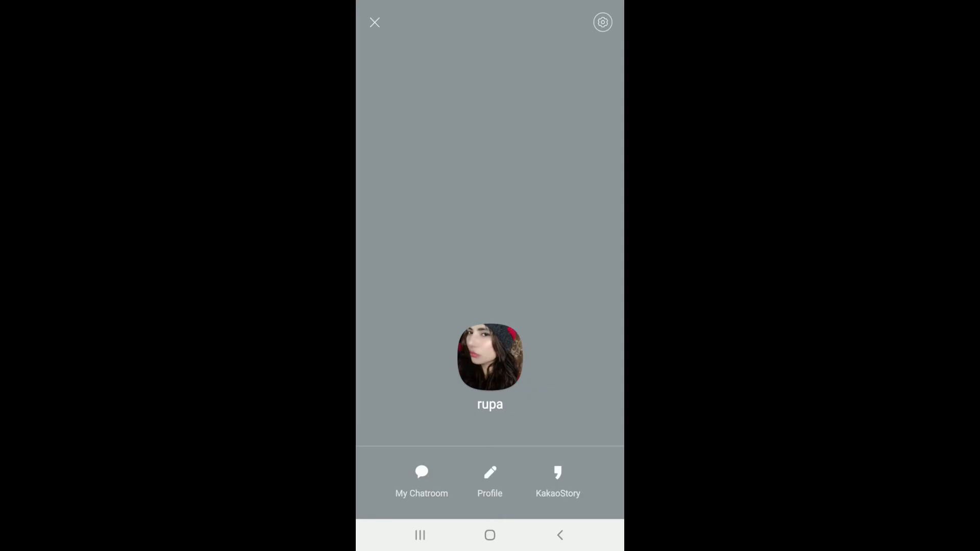
- From profile settings, view the Phone Number details and begin Change Phone Number
click(602, 22)
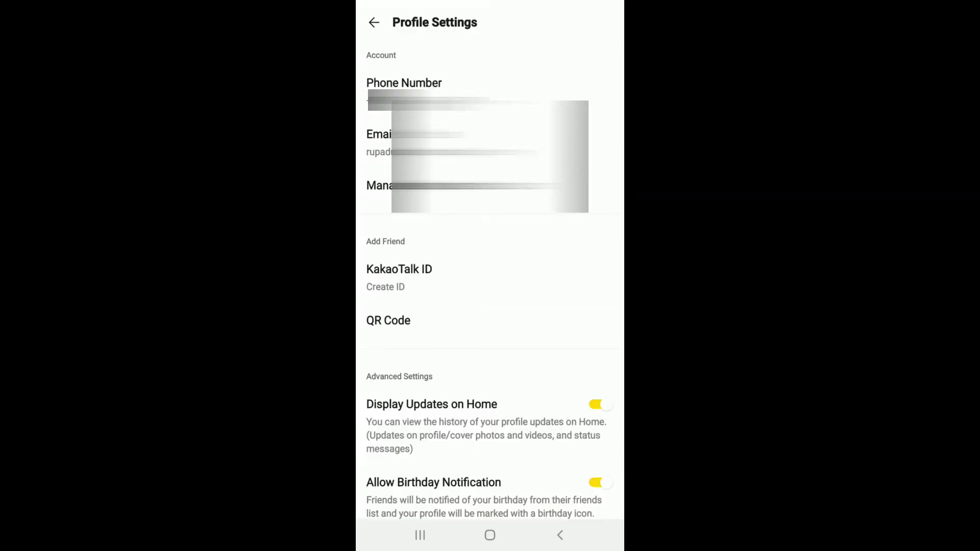
click(404, 83)
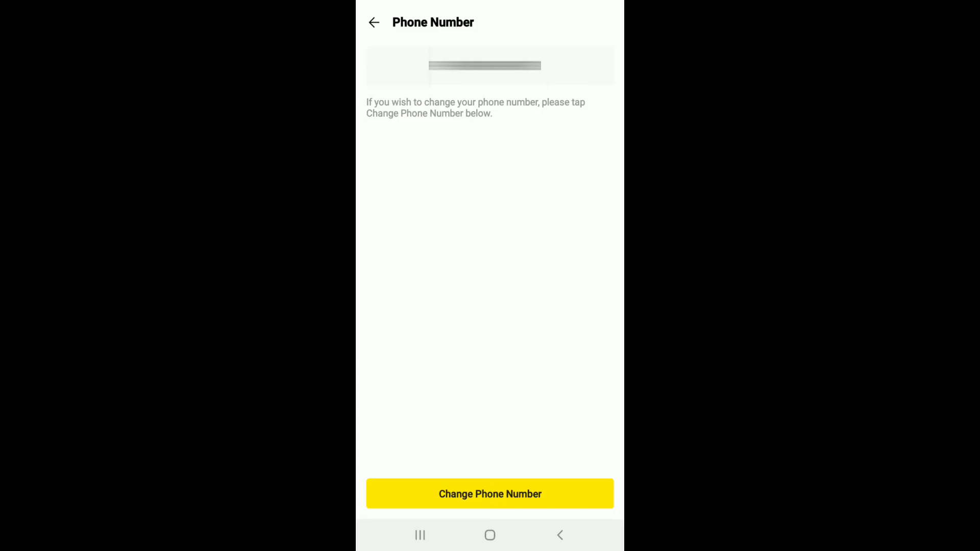
click(490, 494)
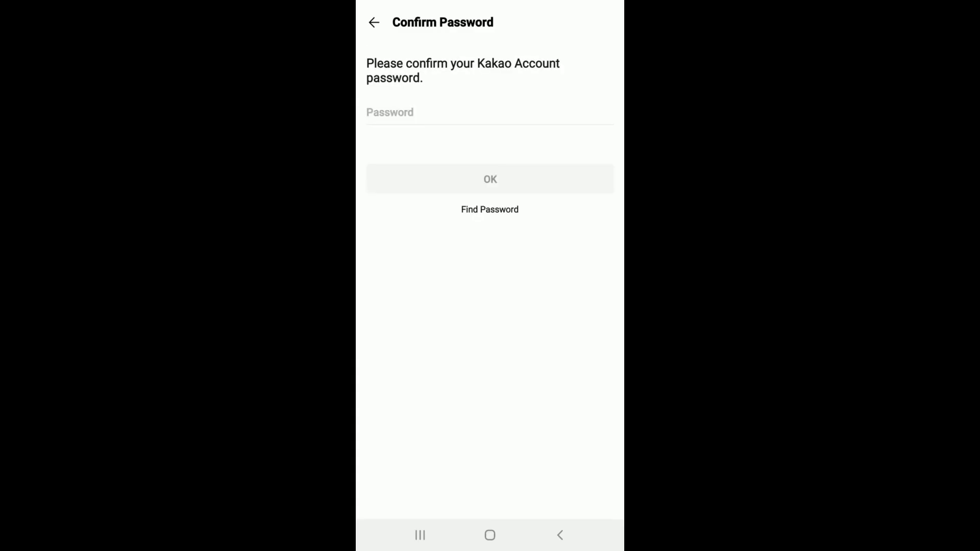
- Enter the Kakao Account password and submit it with OK for confirmation
click(490, 113)
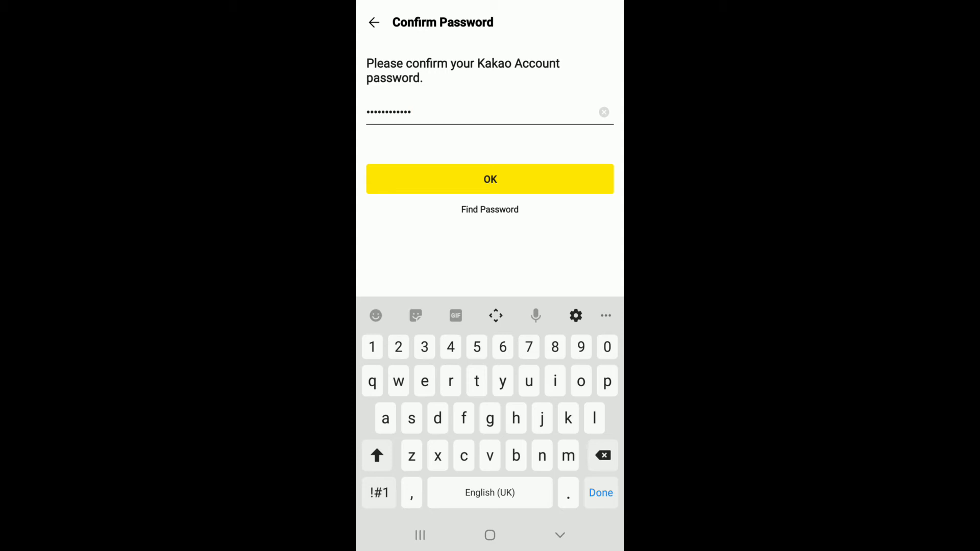
click(489, 179)
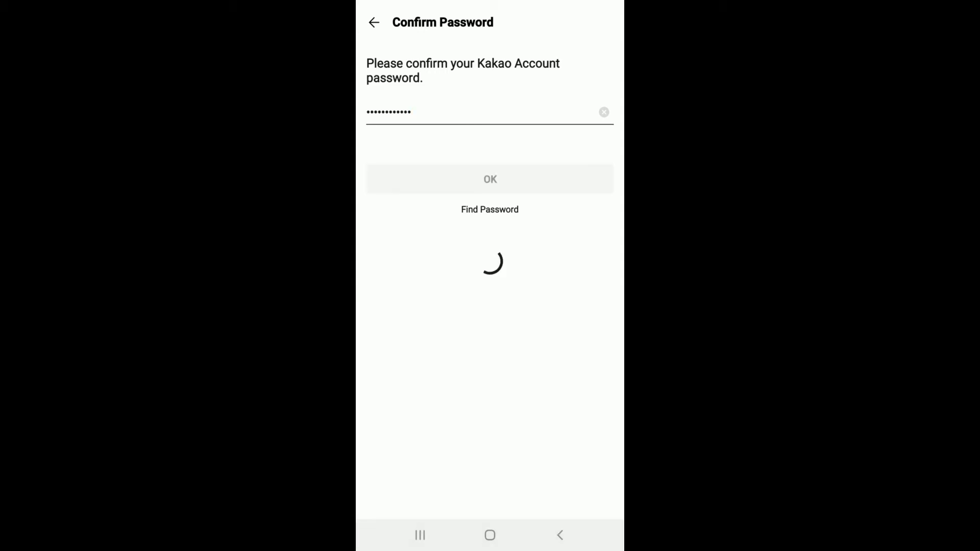
- Enter the new phone number with Nepal +977 as country and dismiss the keypad
click(489, 179)
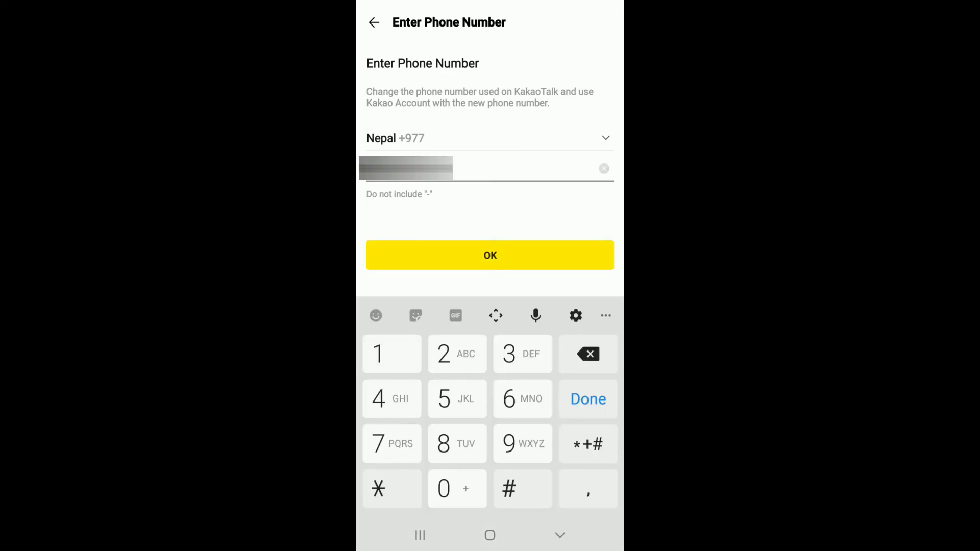
click(588, 399)
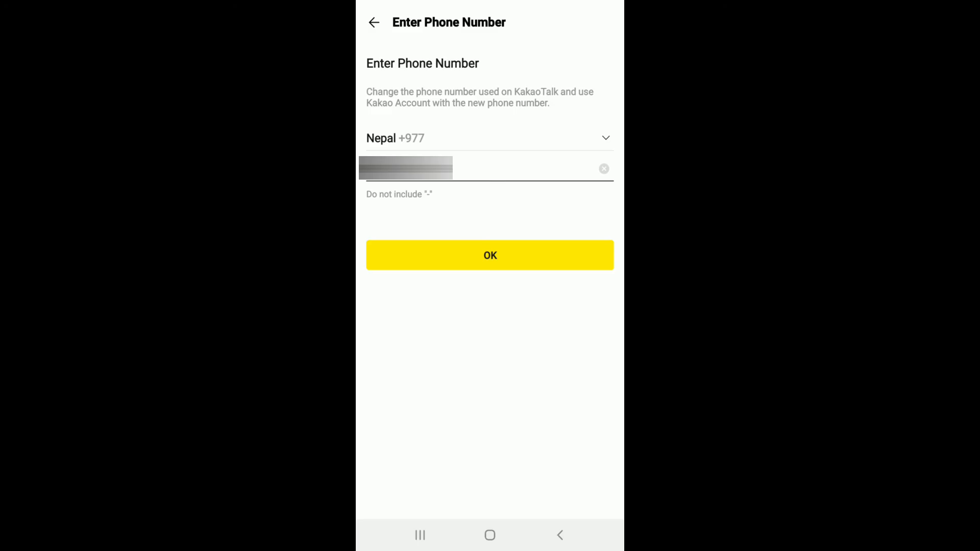